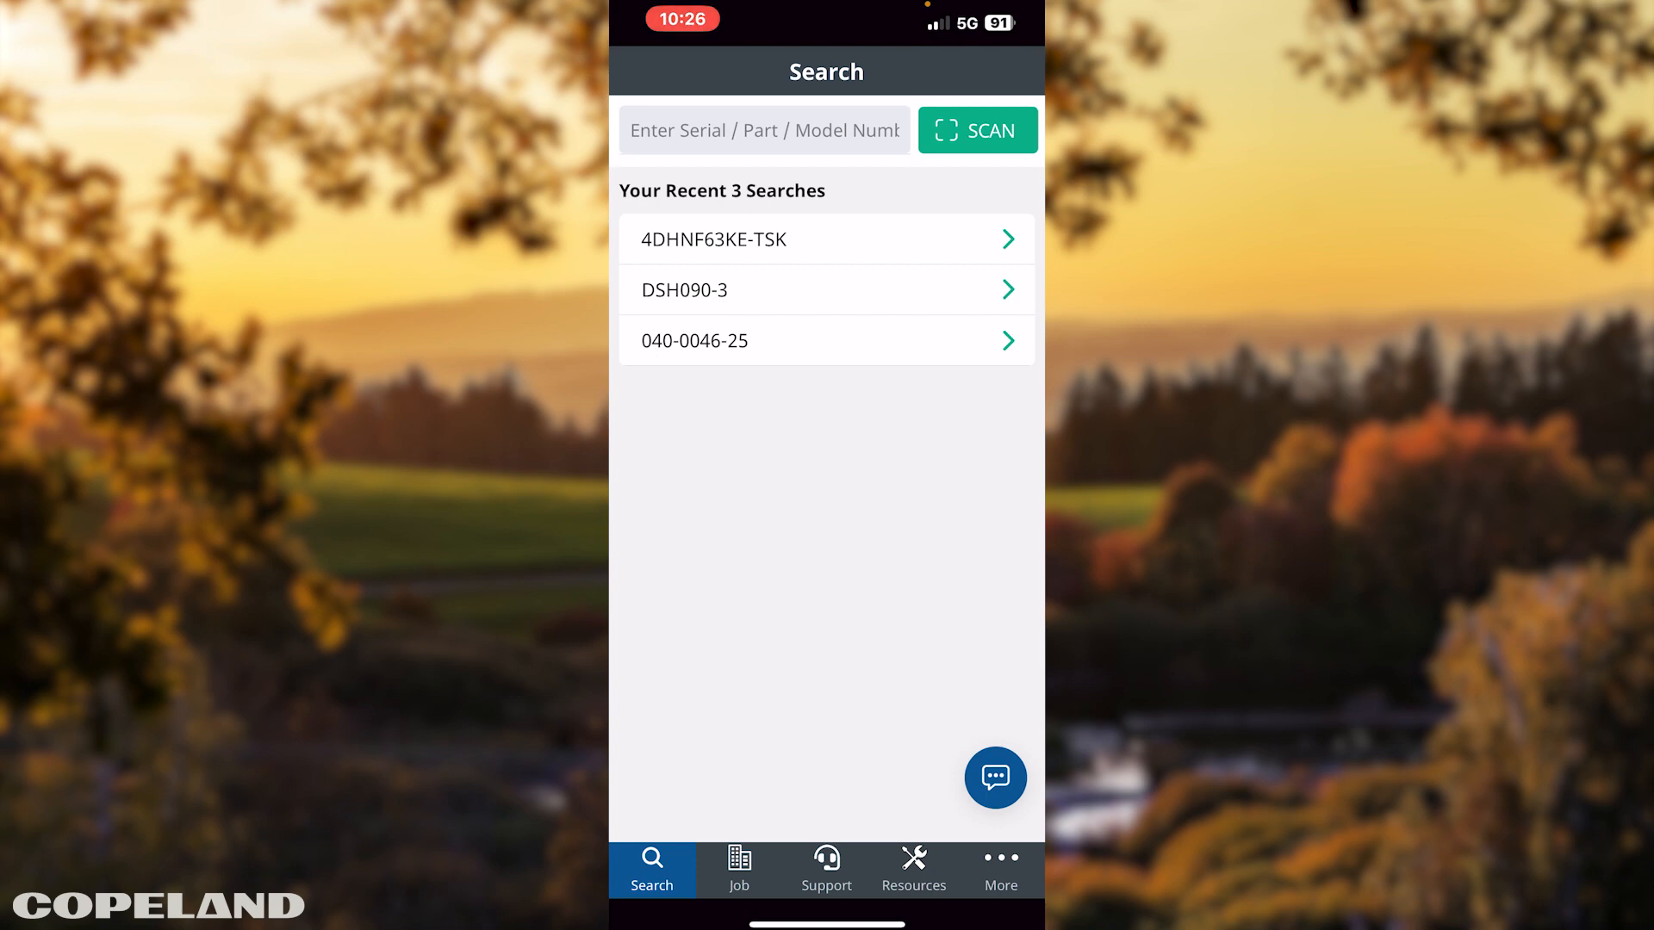
Enter the partial model number 4DHNF63 in the Serial/Part/Model search to list matching models.
click(763, 129)
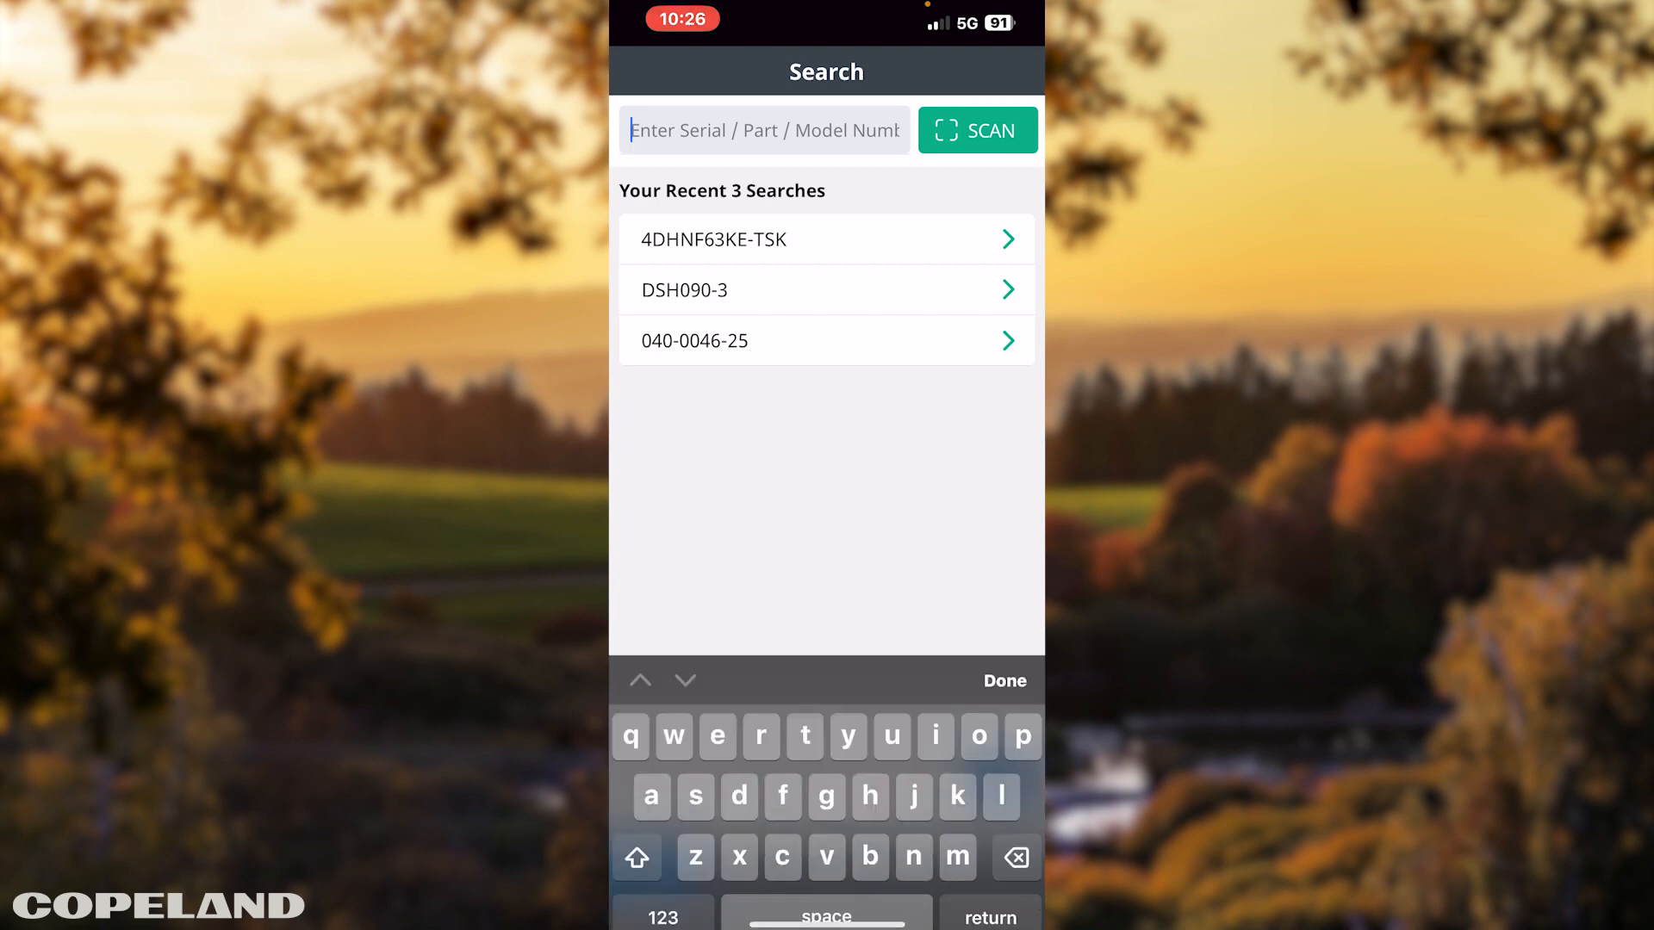
text(4DH)
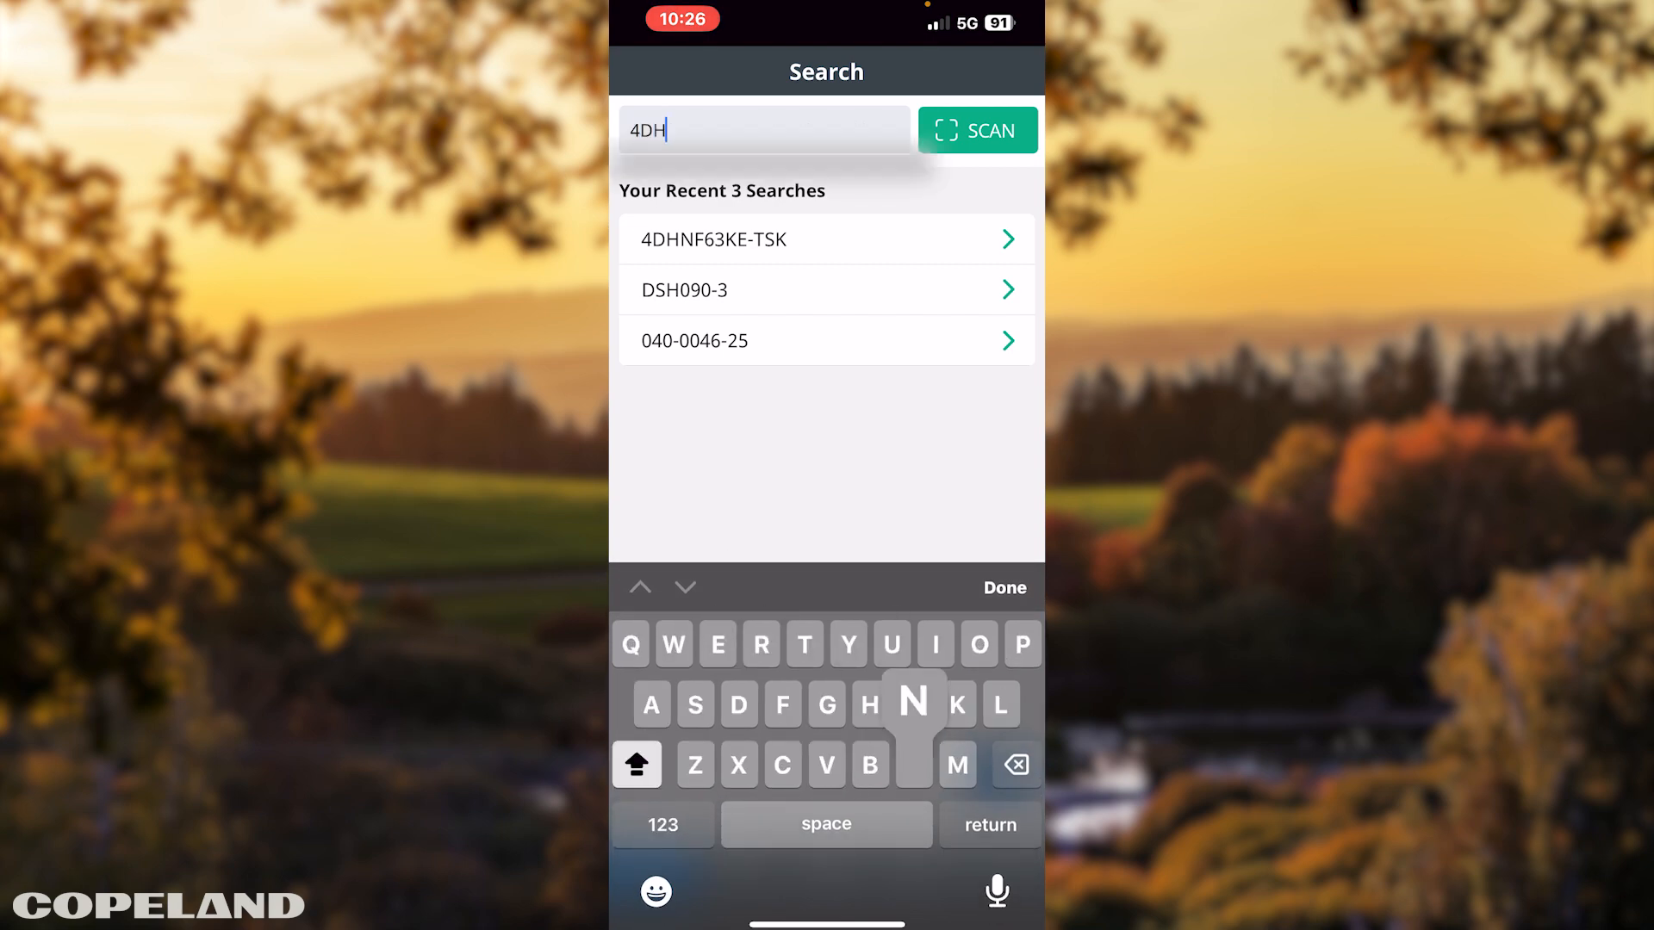
text(NF63)
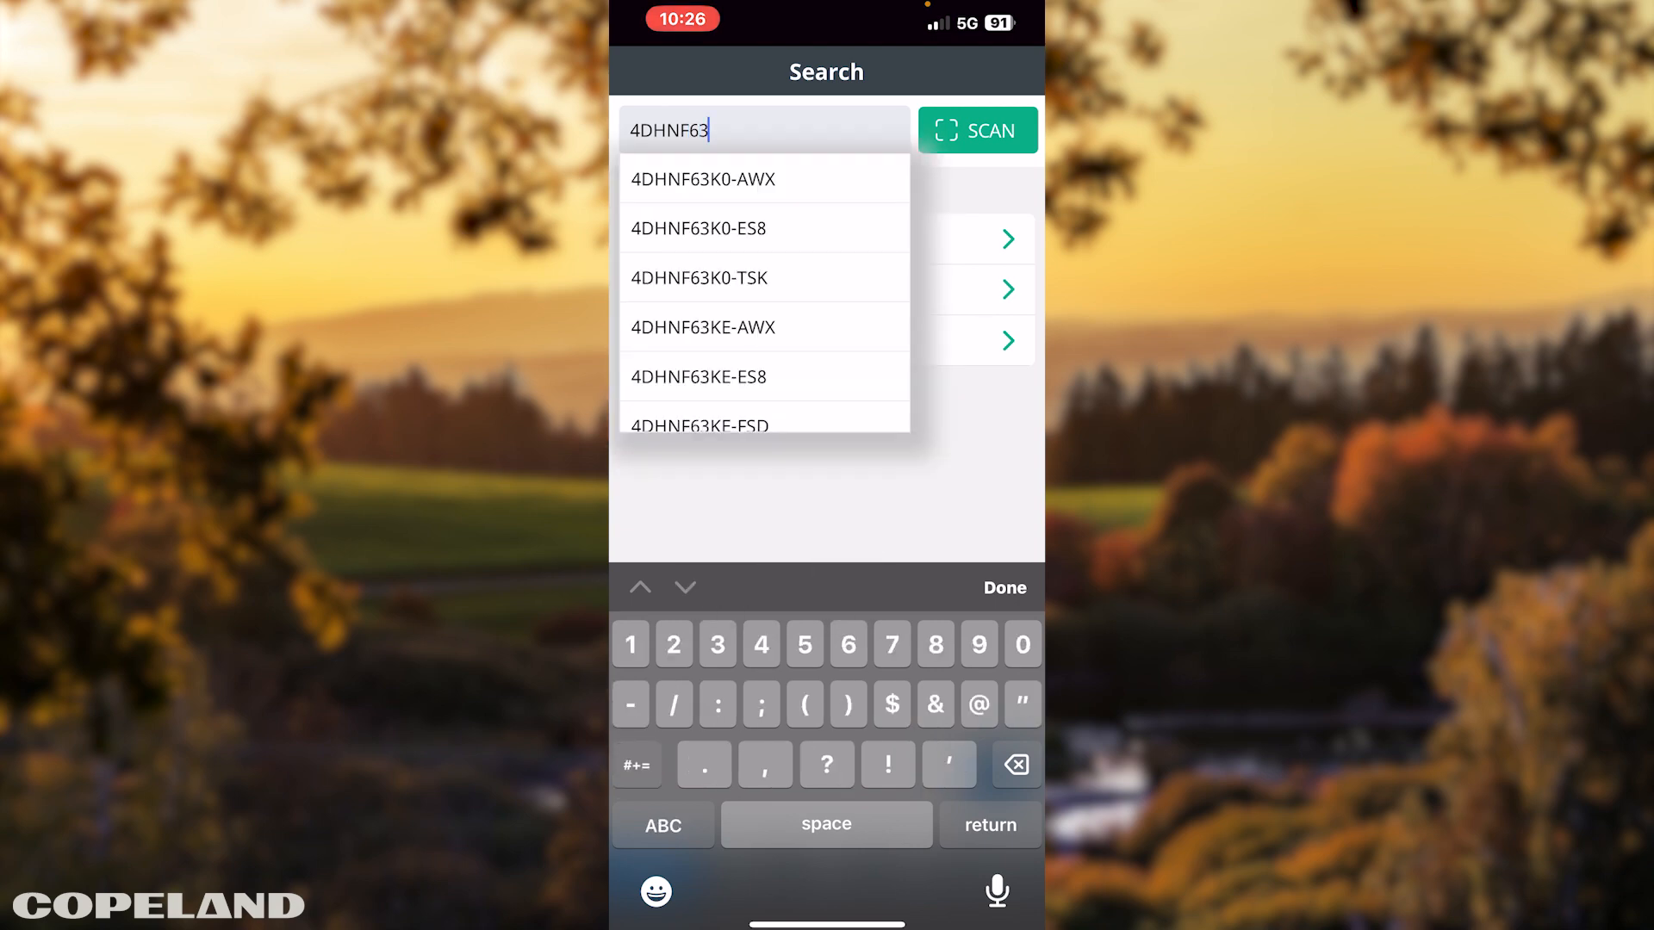
Select 4DHNF63KE-TSK from the suggestions and view its Summary section.
click(661, 825)
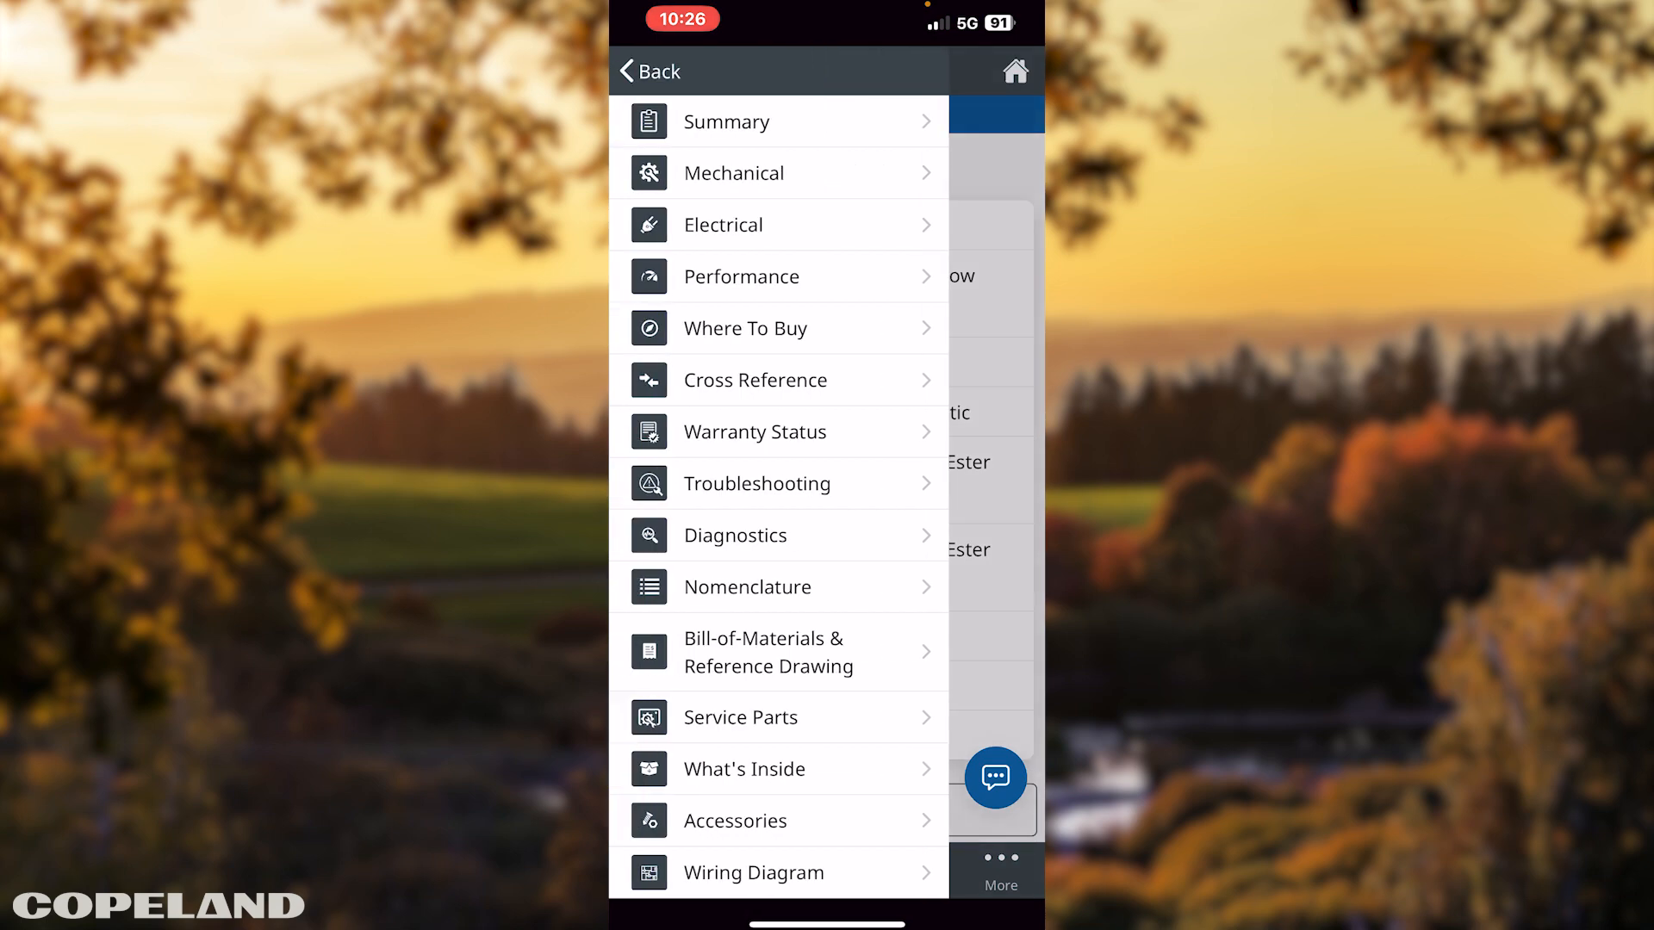
click(725, 120)
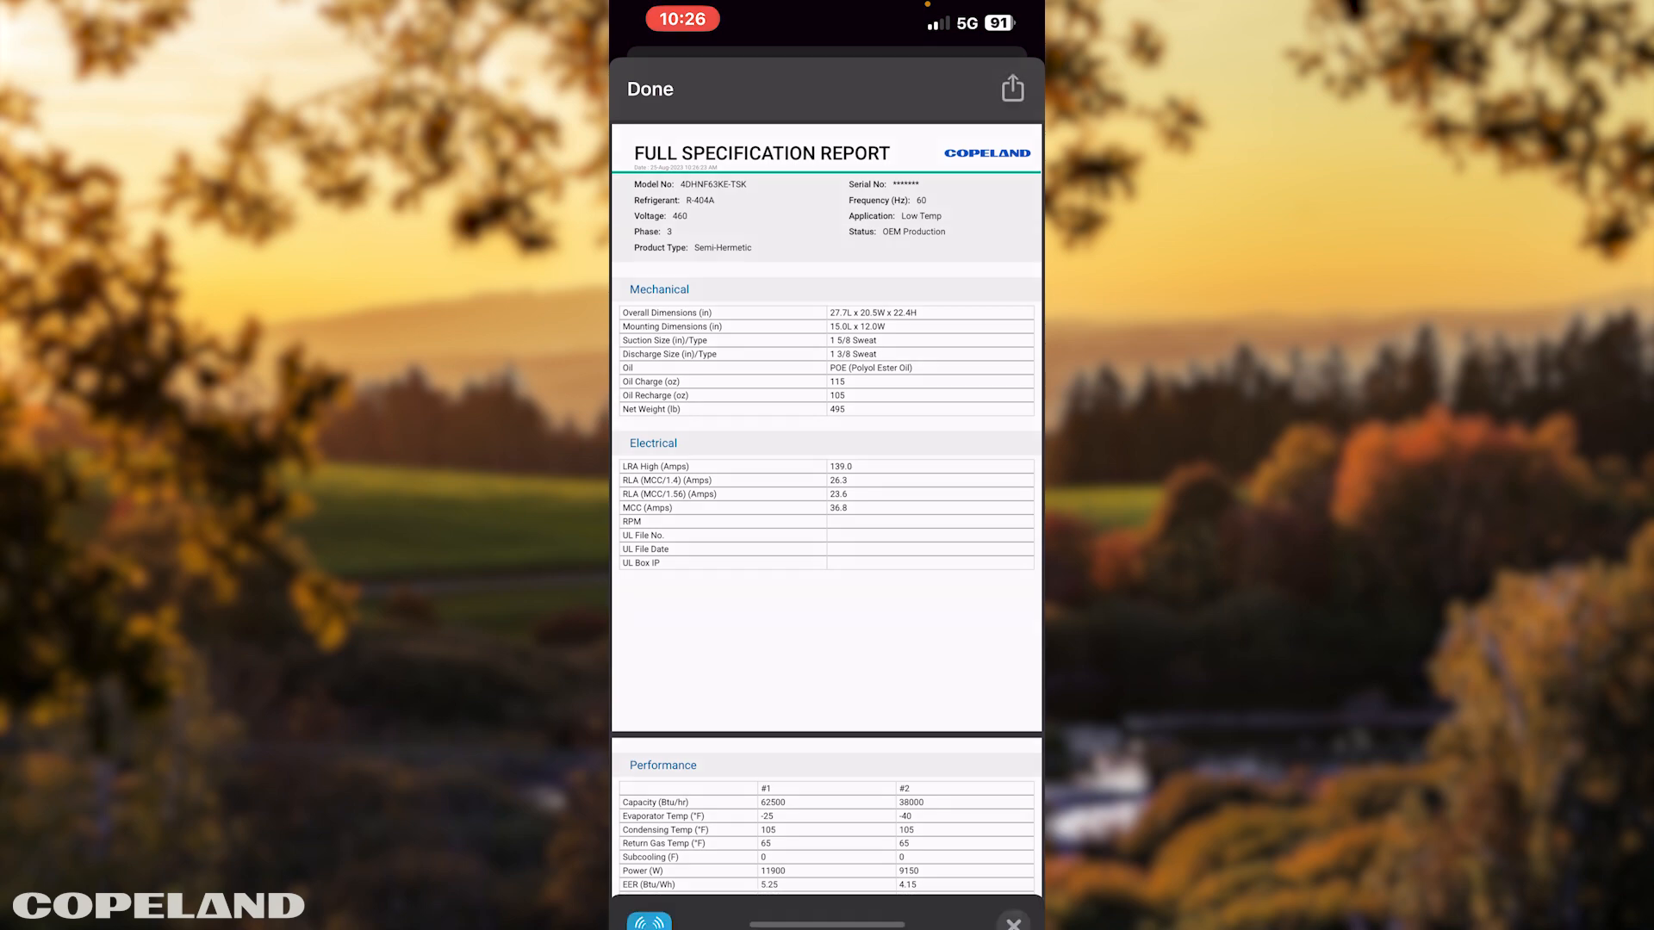
click(1009, 88)
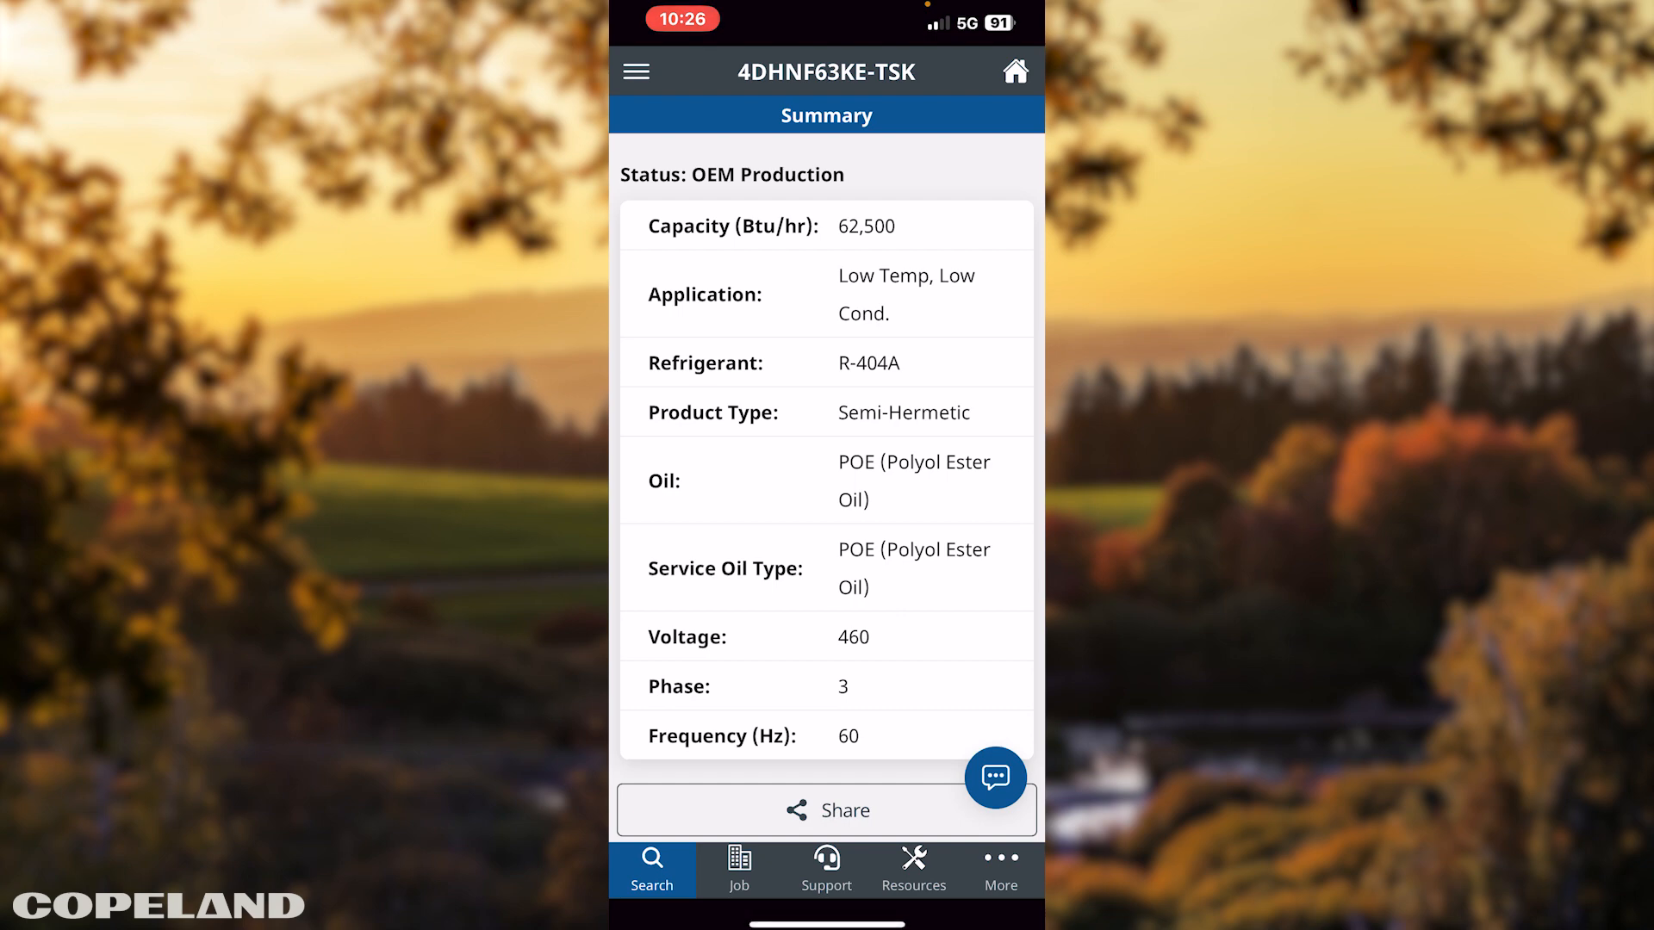
Go back via Summary to the Search screen showing 4DHNF63KE-TSK in recent searches.
click(635, 72)
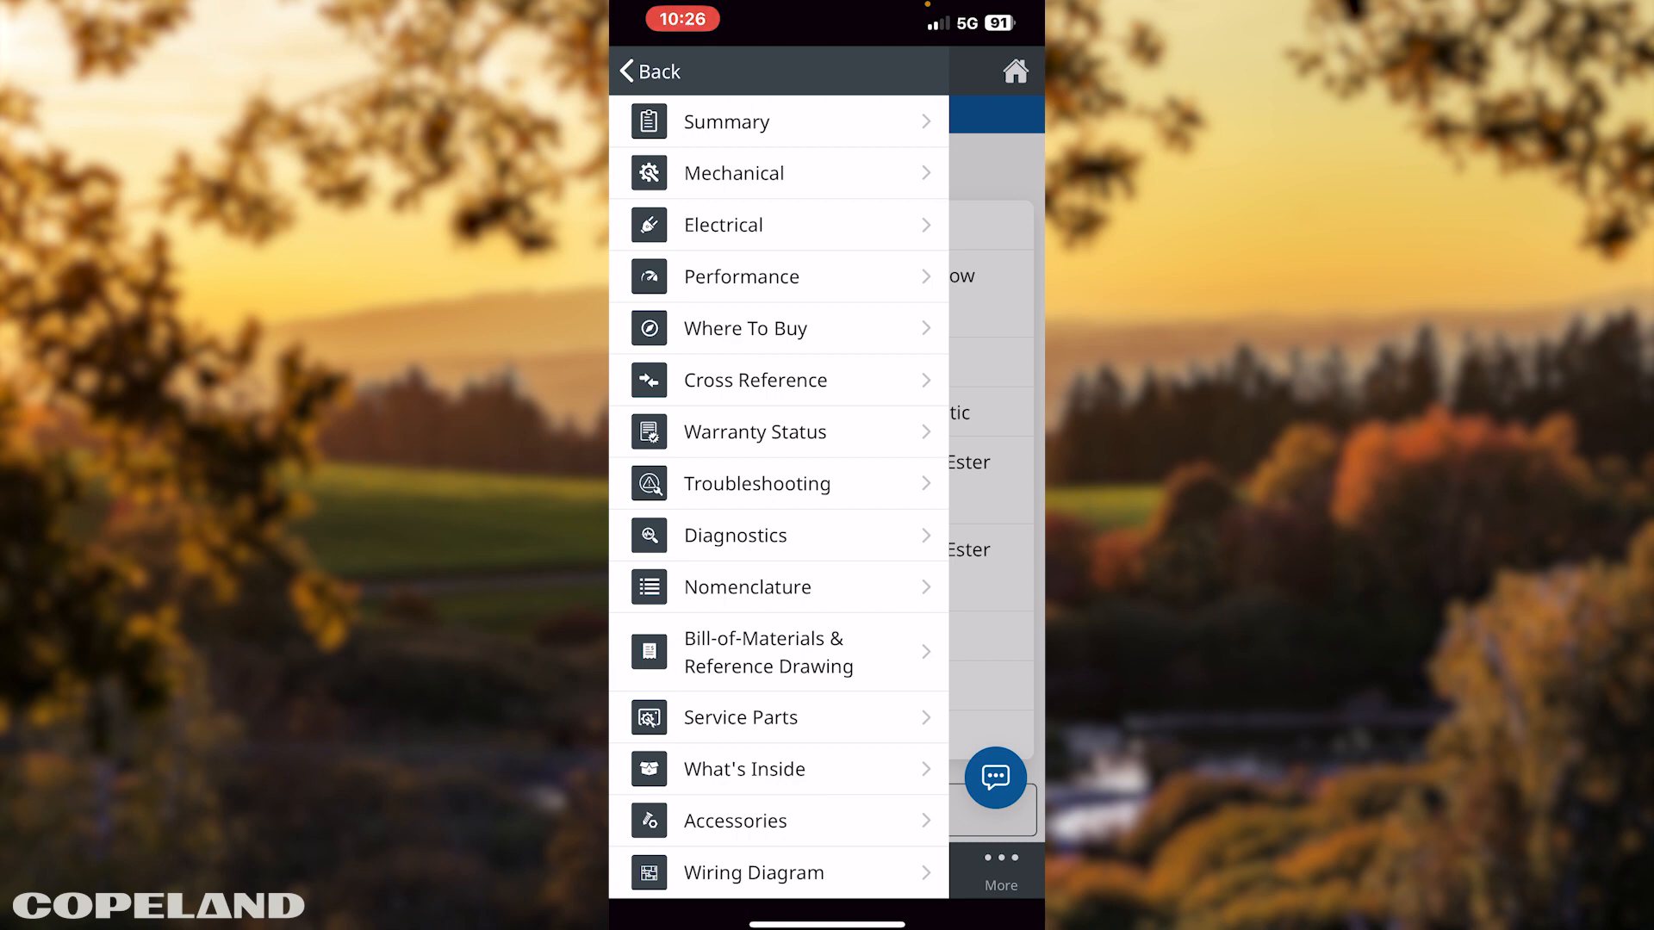
click(725, 121)
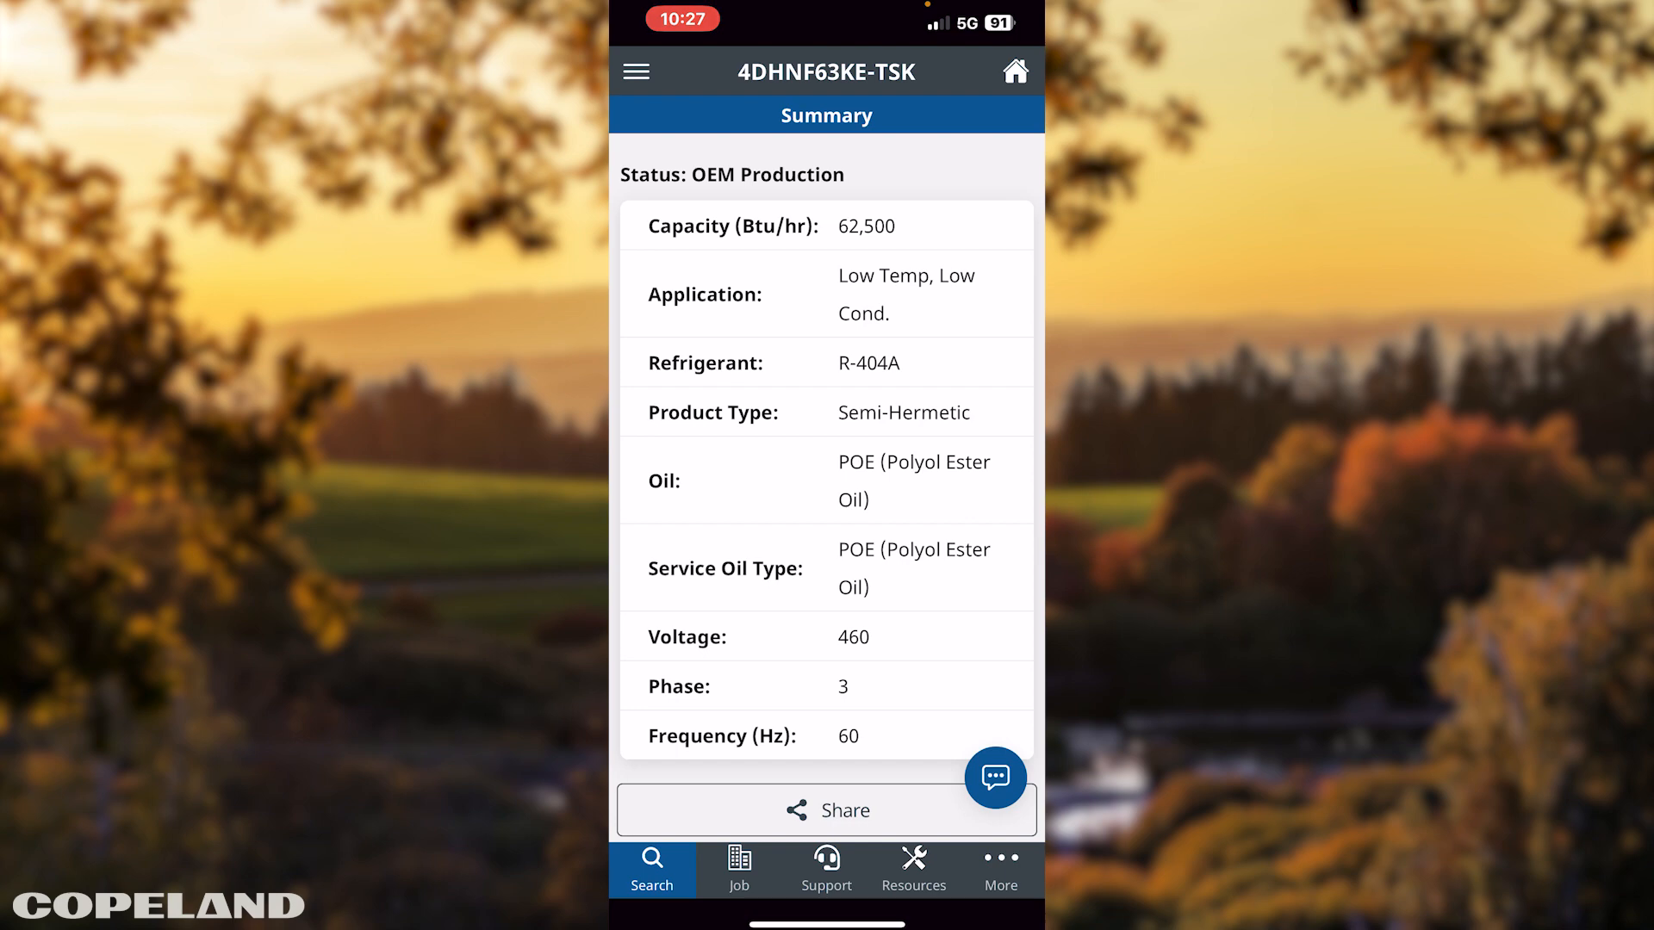
click(651, 865)
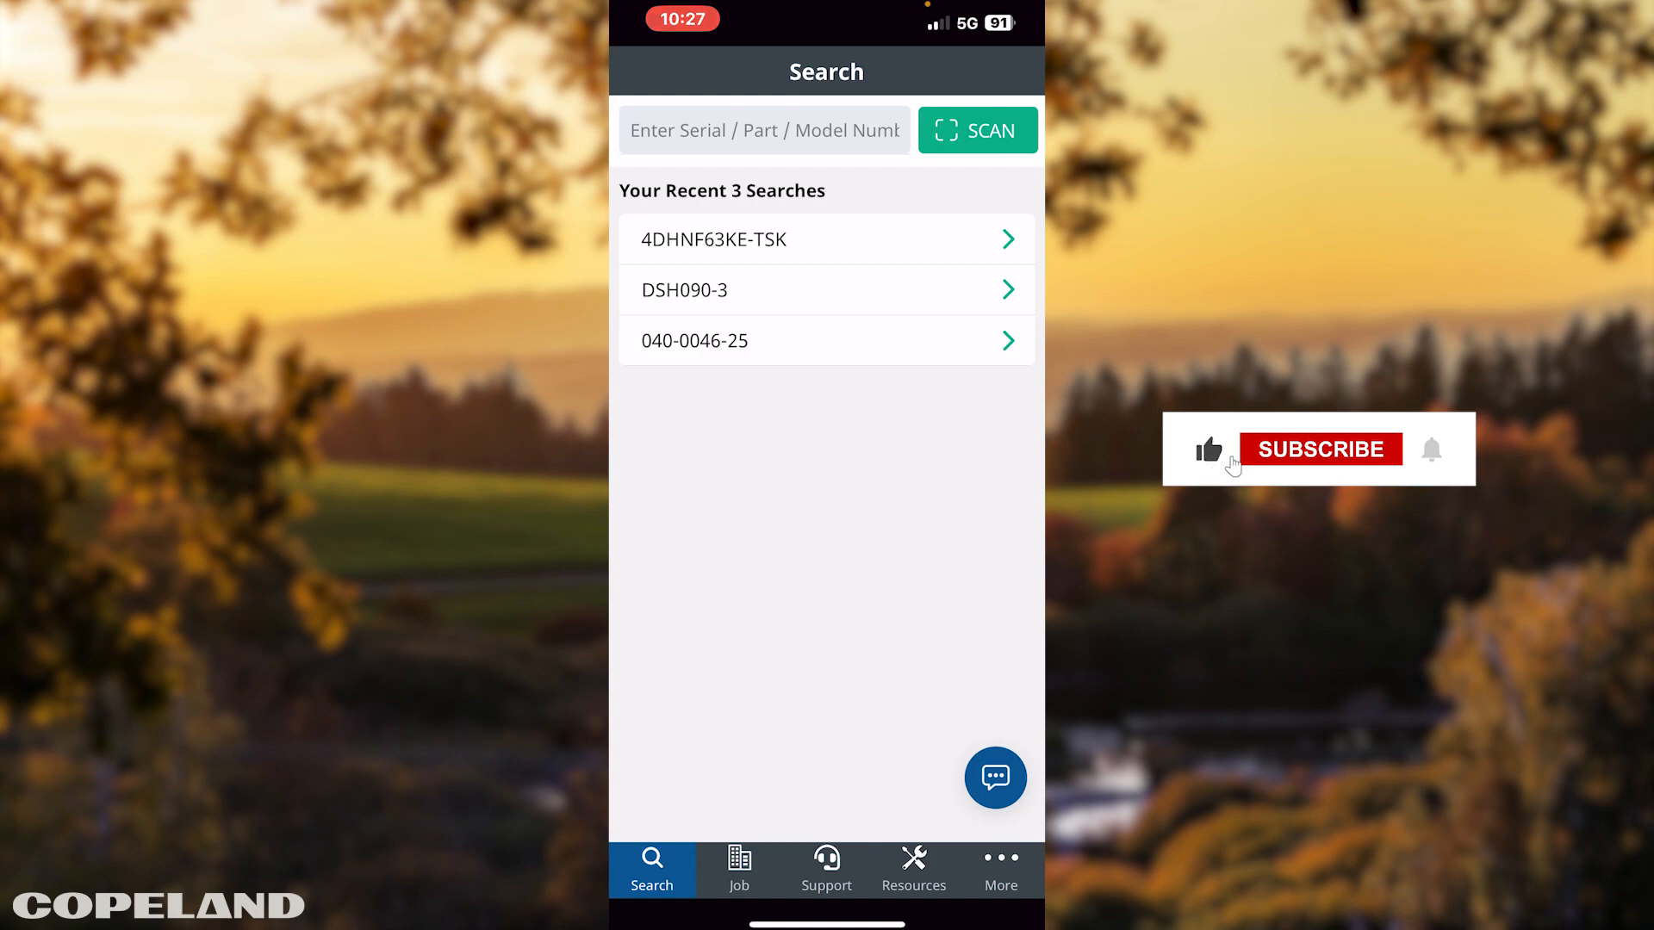
click(1320, 450)
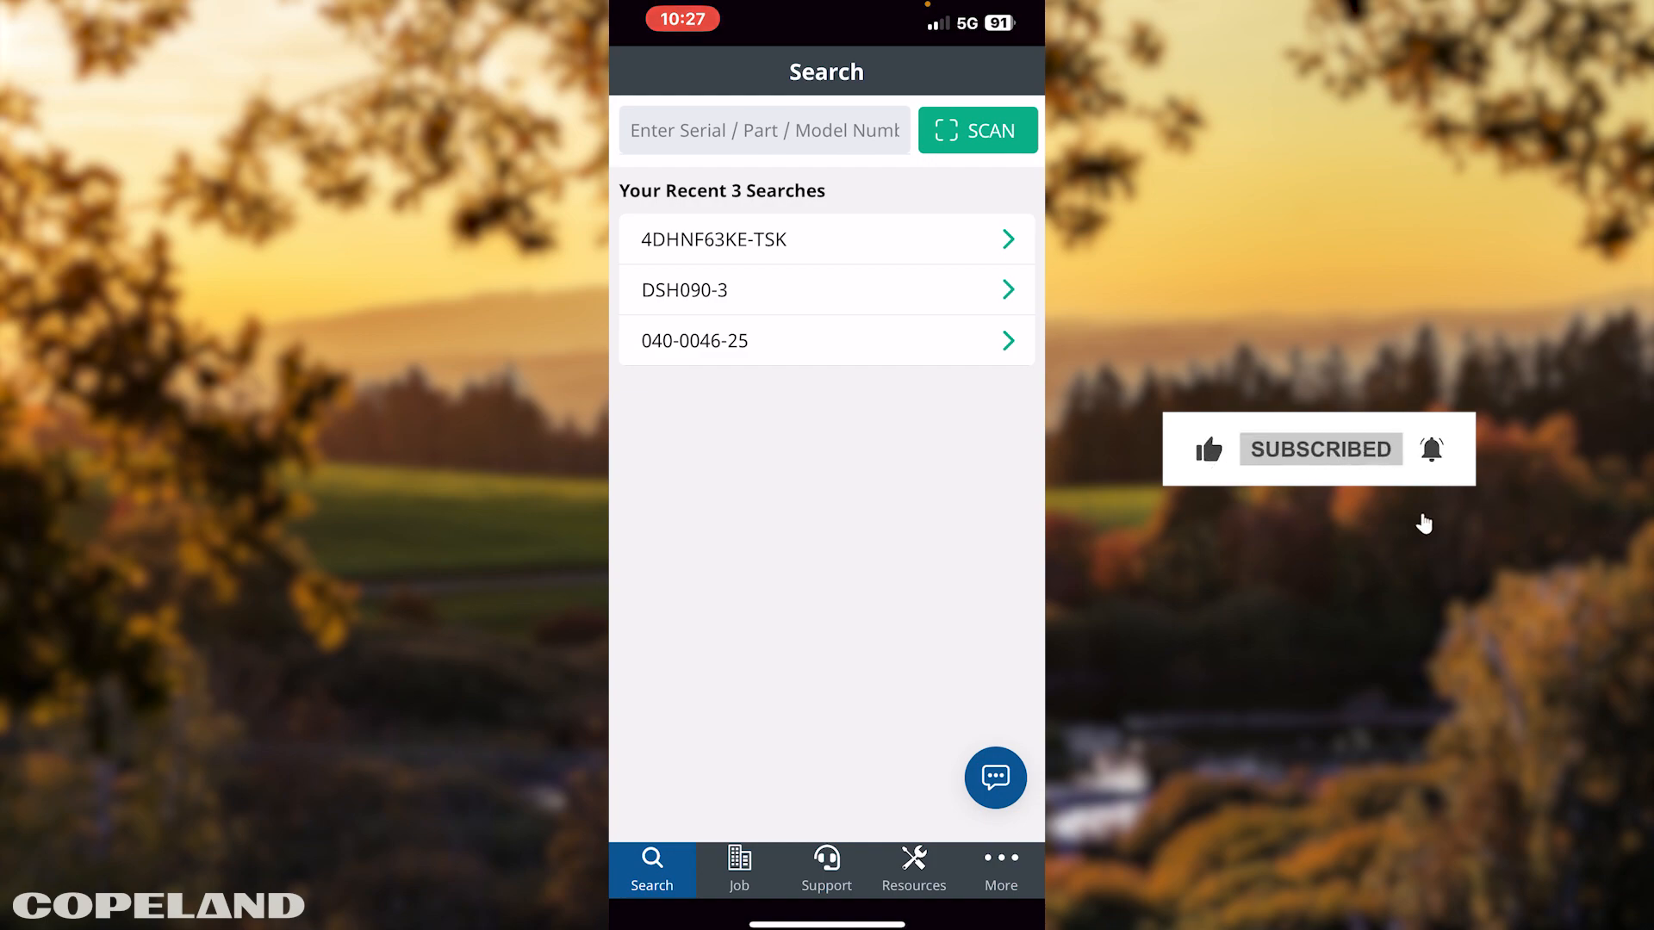